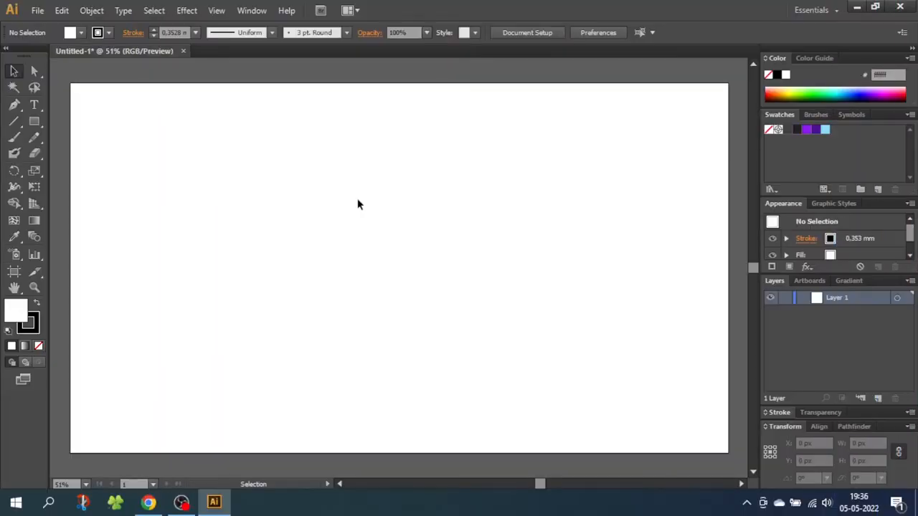
Draw a vertical line from near the artboard's top edge down to its centre
left_click(13, 122)
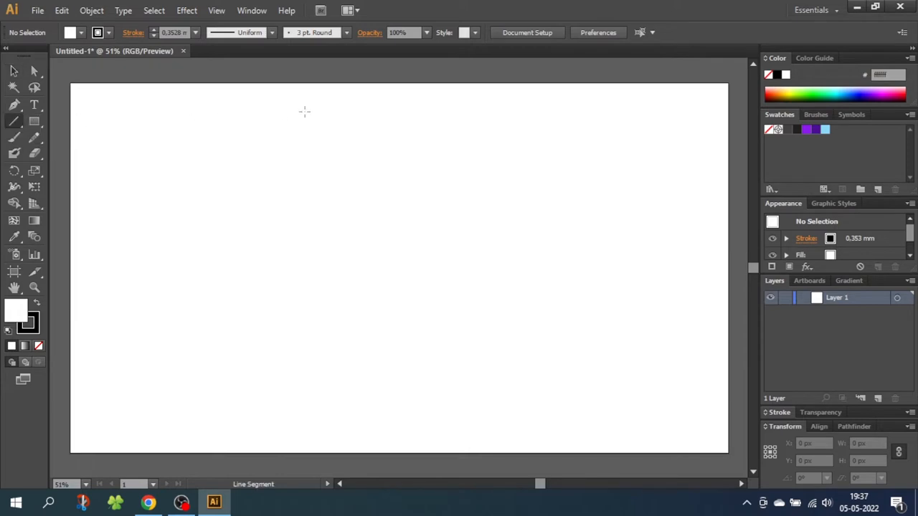
left_click_drag(399, 114, 399, 267)
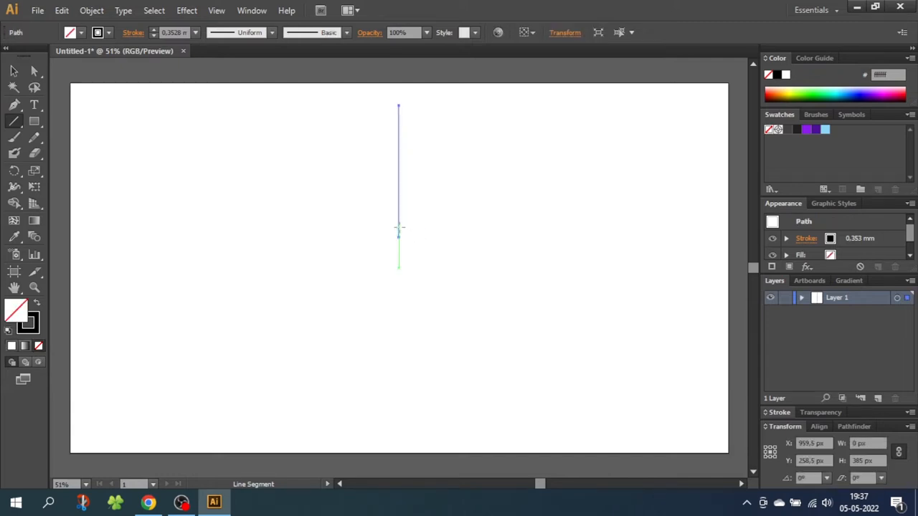
Rotate a copy of the line by 360/5 around its lower end to start the spokes
left_click(14, 170)
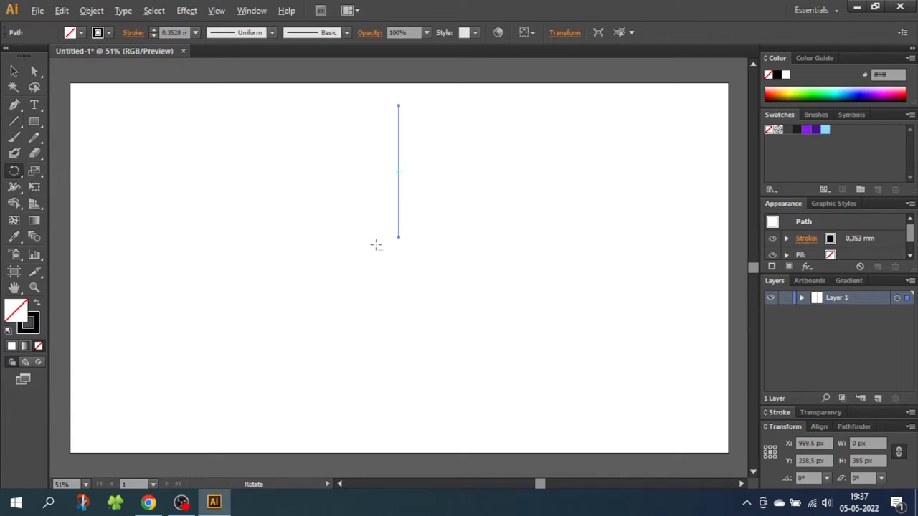
mouse_move(398, 236)
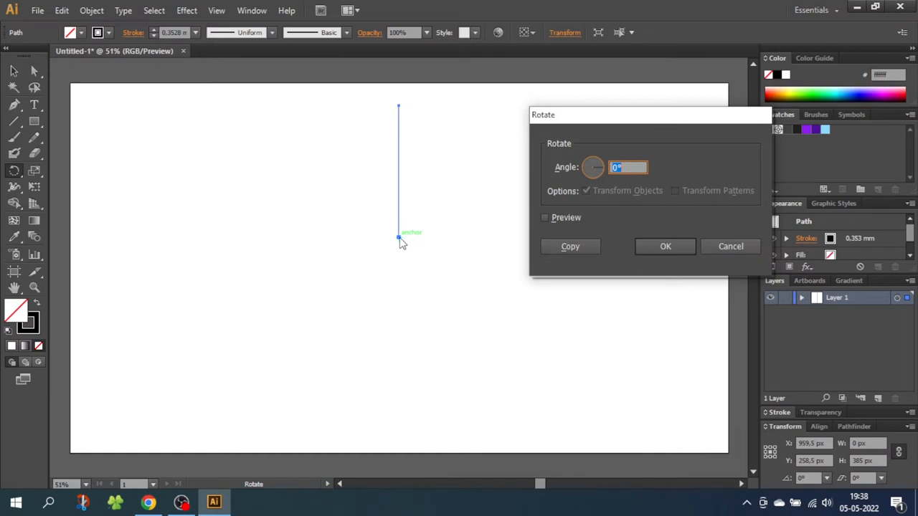
type("360")
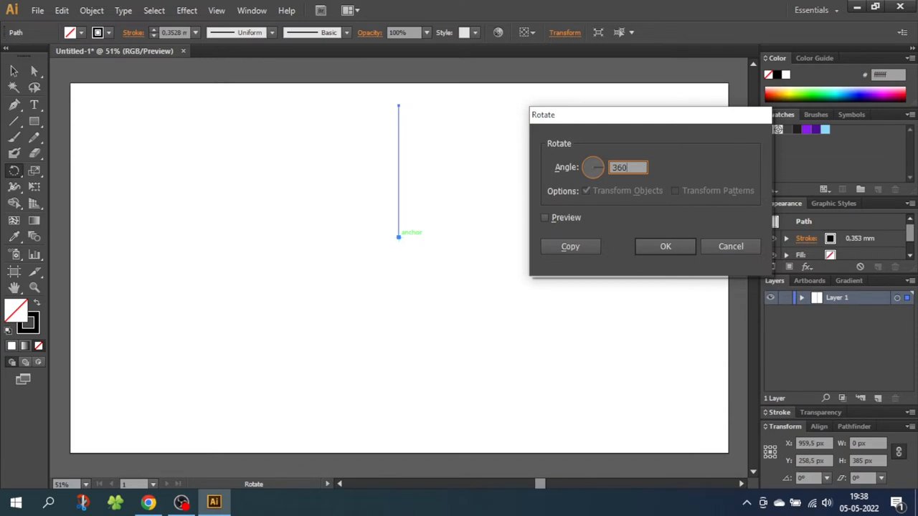
type("/")
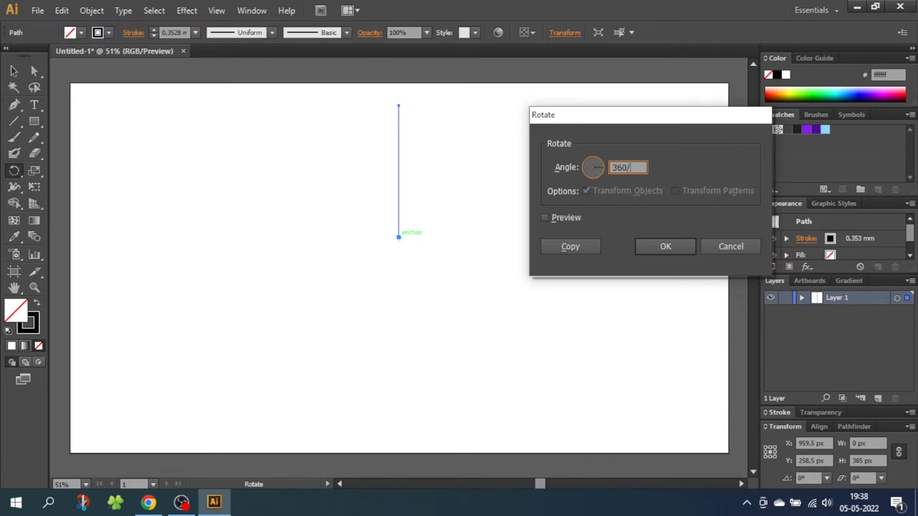
type("5")
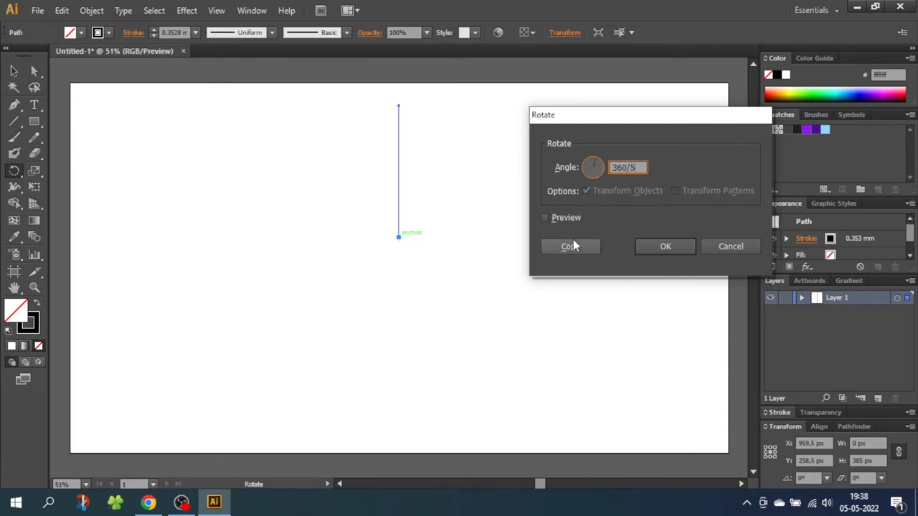
left_click(569, 246)
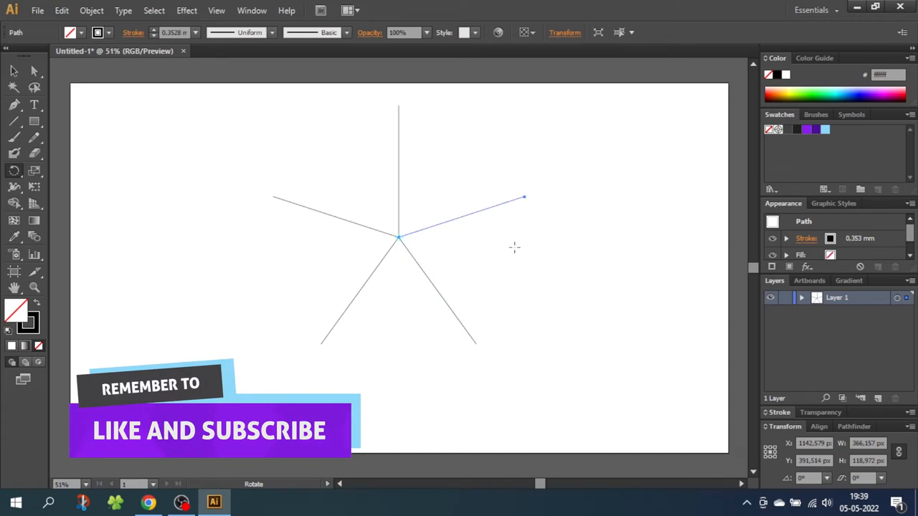
mouse_move(699, 286)
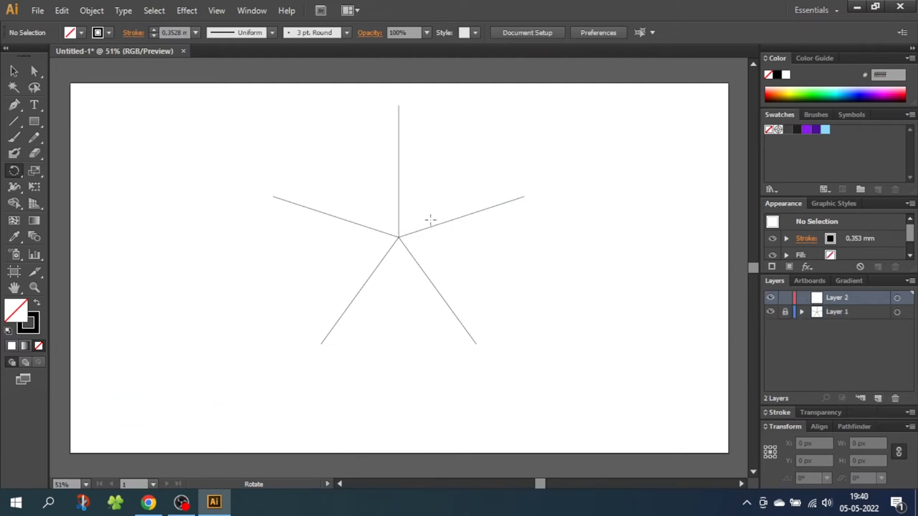
mouse_move(421, 219)
type("15")
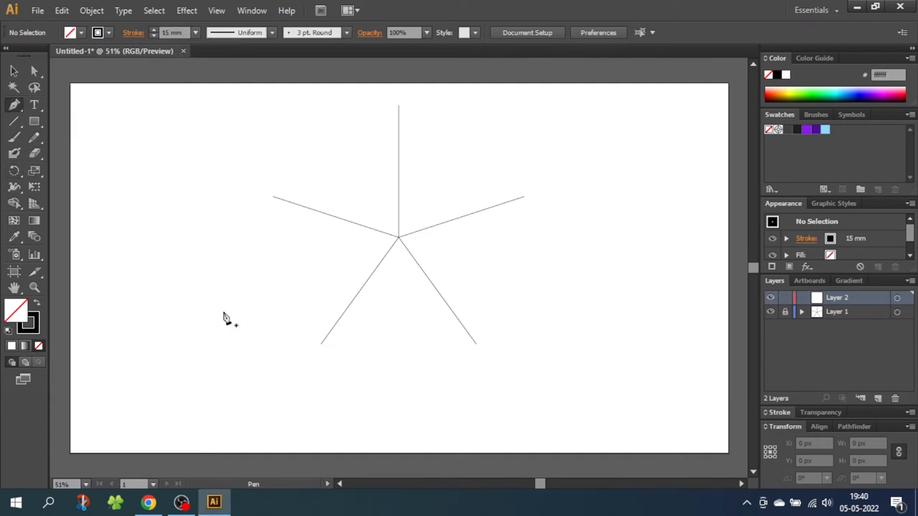
mouse_move(239, 335)
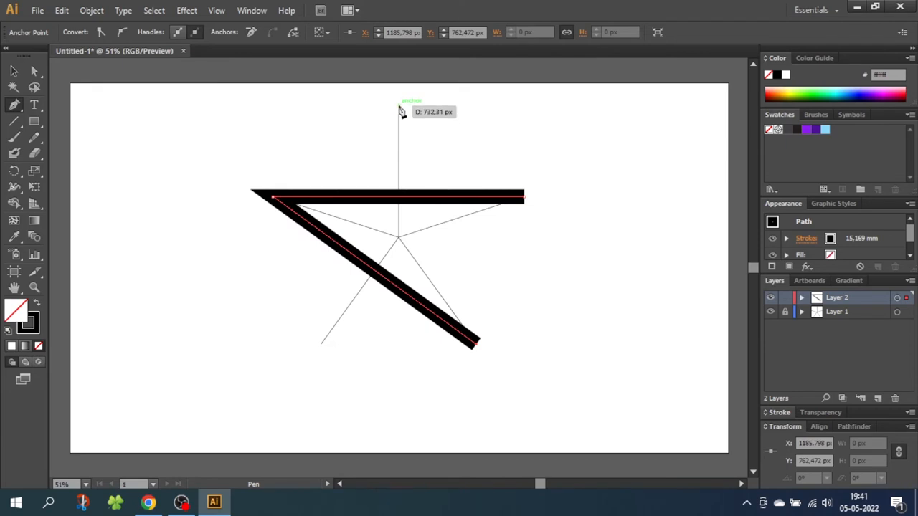
Place the star's corners on the spoke tips and close the 15 mm stroke path
left_click(523, 197)
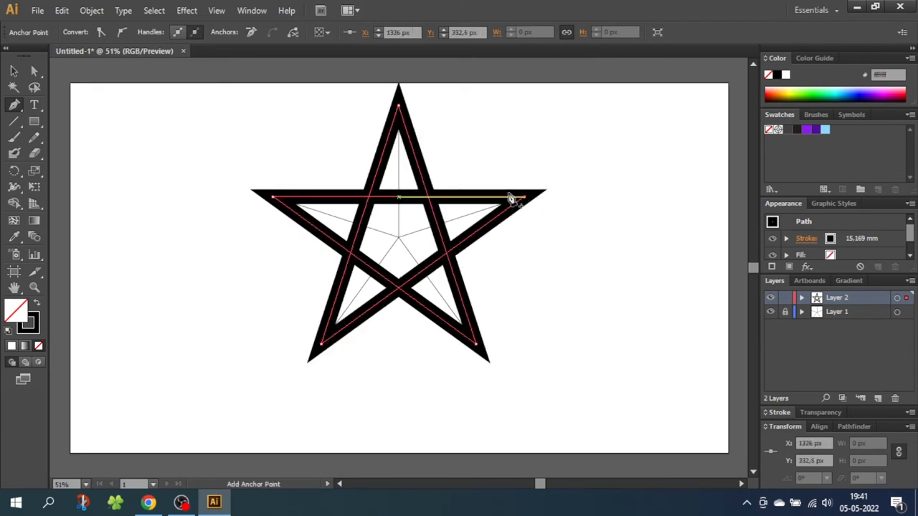
left_click(13, 120)
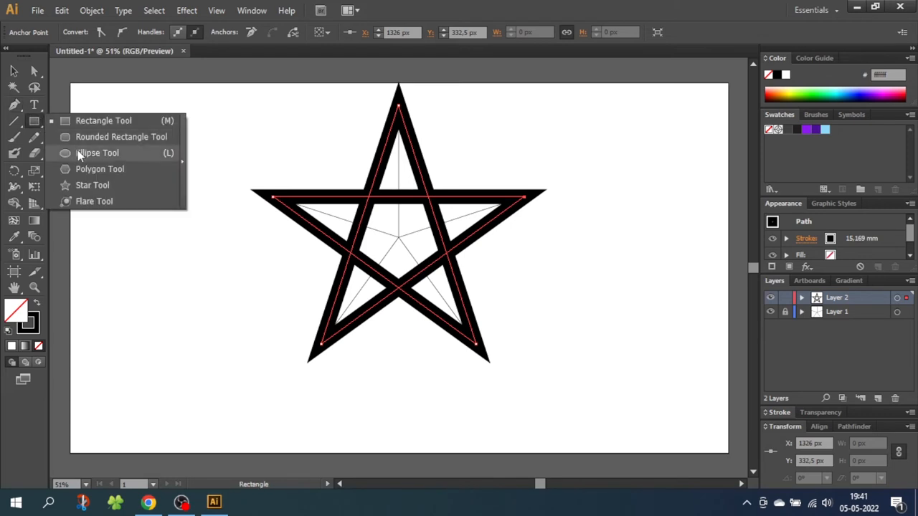
Draw a circle from the star's centre enclosing all five points
left_click(97, 152)
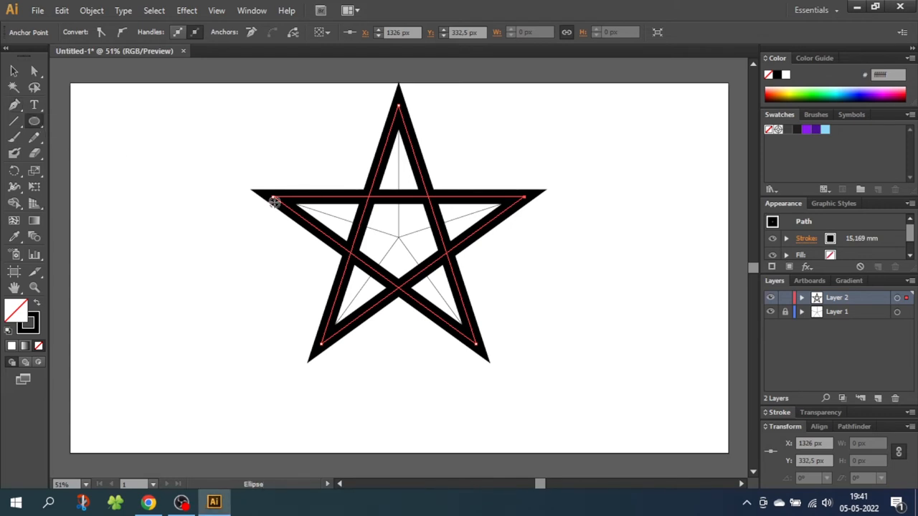
mouse_move(394, 233)
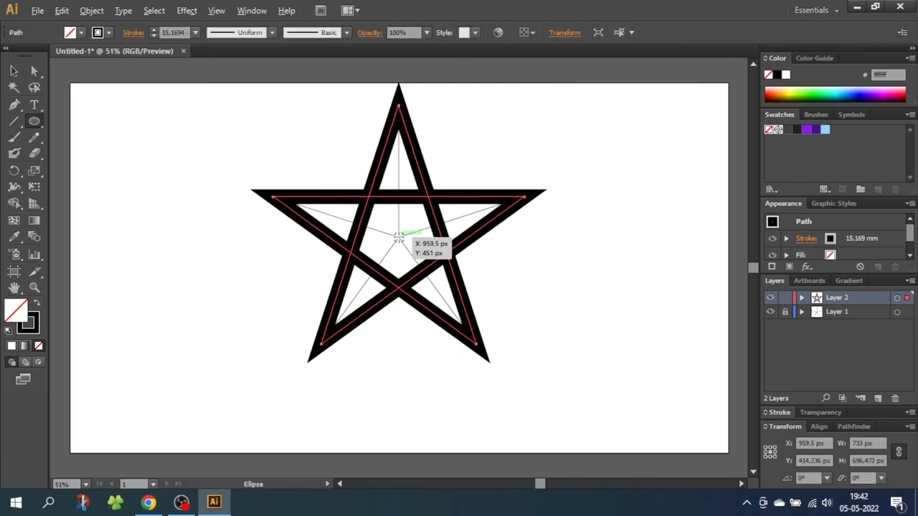
left_click_drag(397, 236, 509, 373)
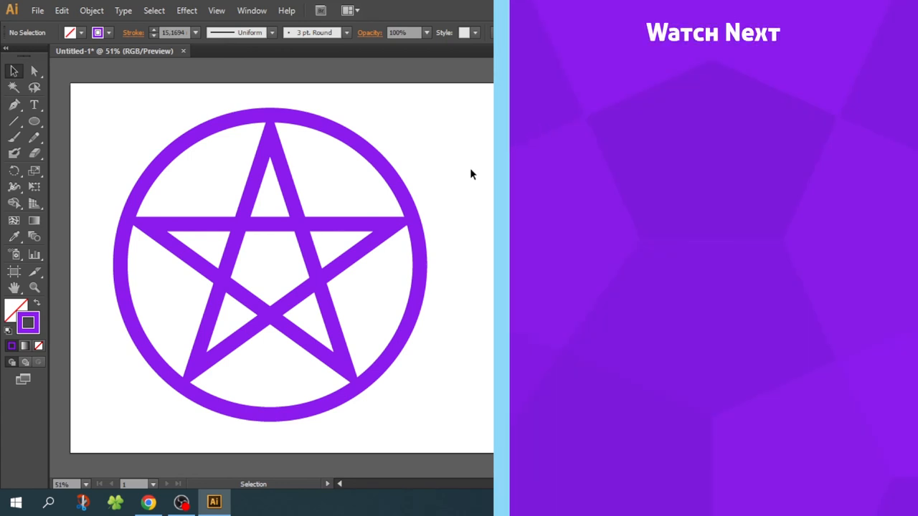
mouse_move(466, 174)
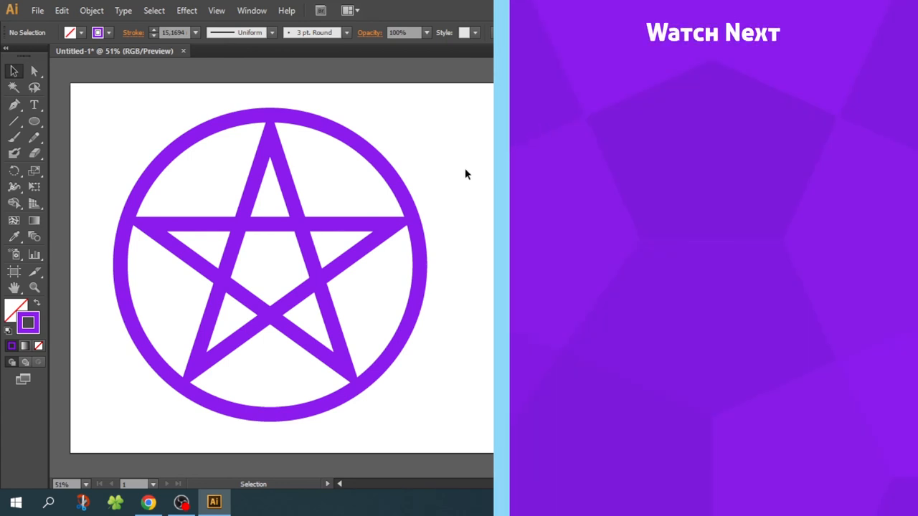